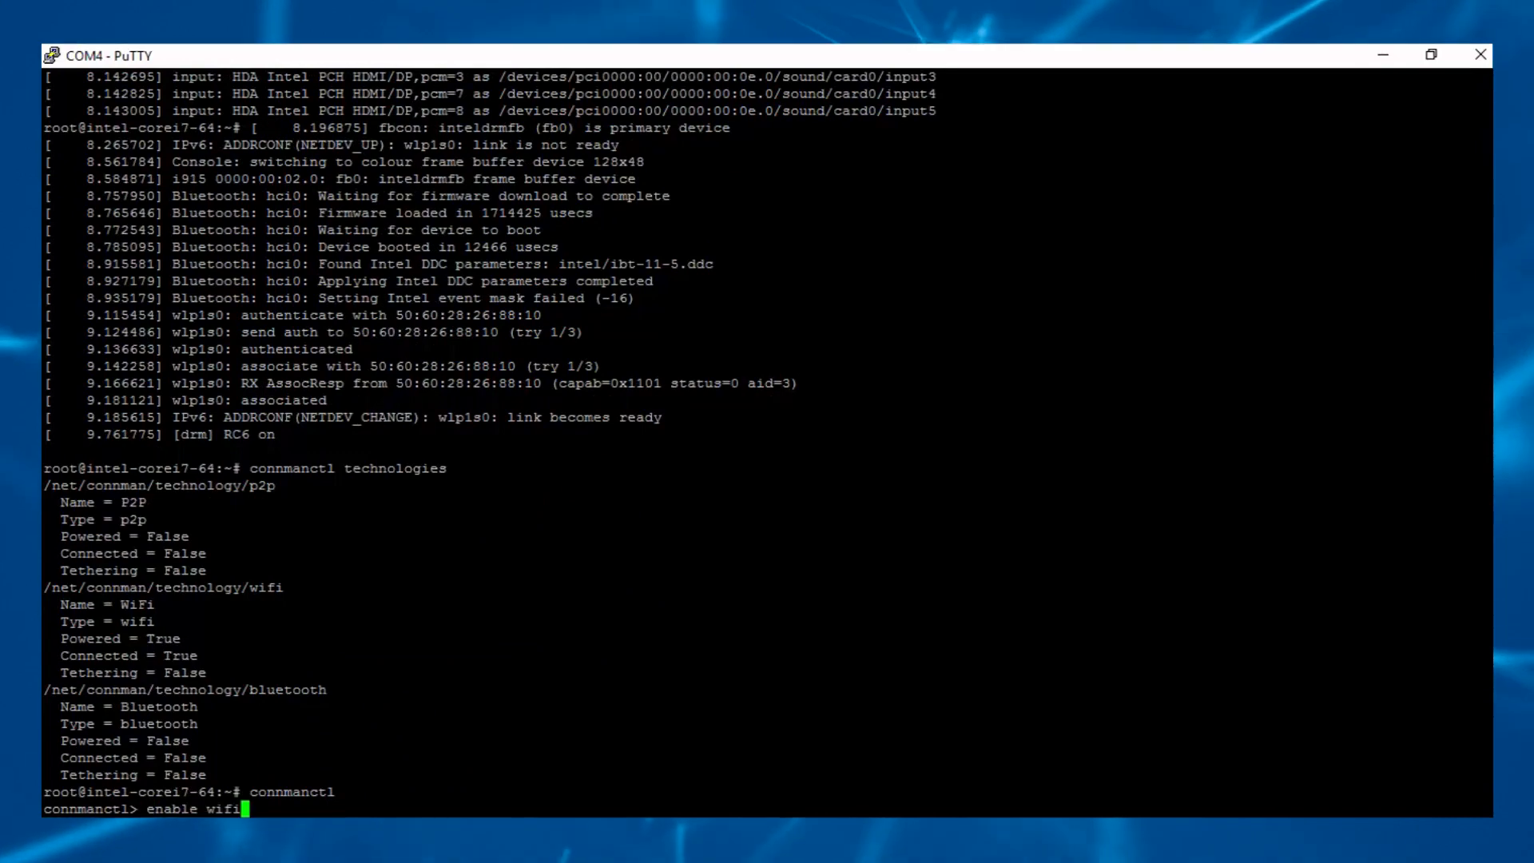
Enable Wi-Fi via connmanctl and ping 8.8.8.8 to confirm internet access
key(Return)
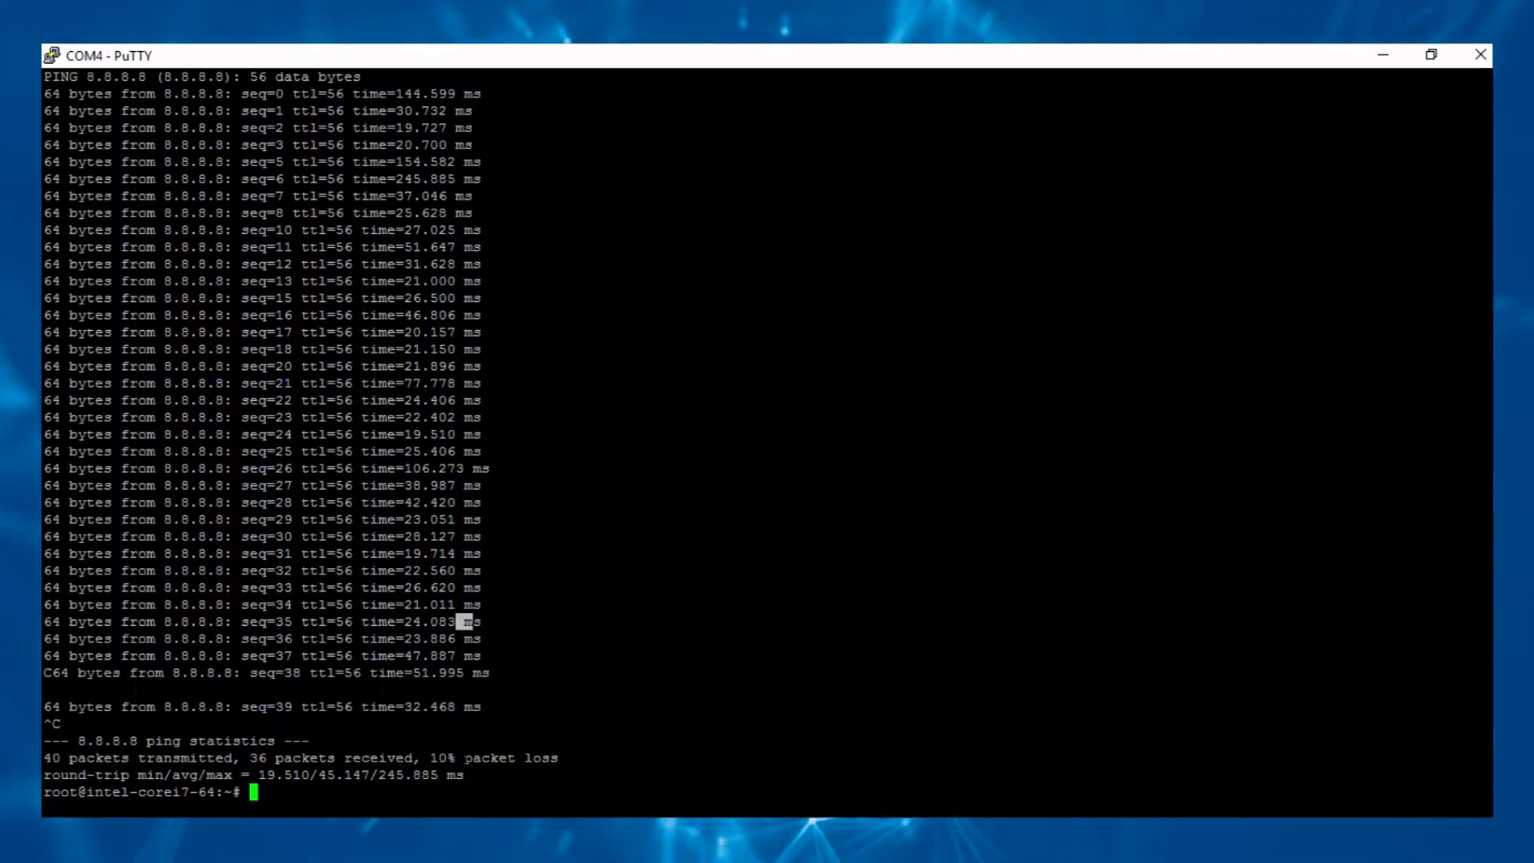
Append 'PermitRootLogin yes' to /etc/ssh/sshd_config and set a new root password with passwd
text(echo ssh 'PermitRootLogin yes' >> /etc/ssh/sshd_config)
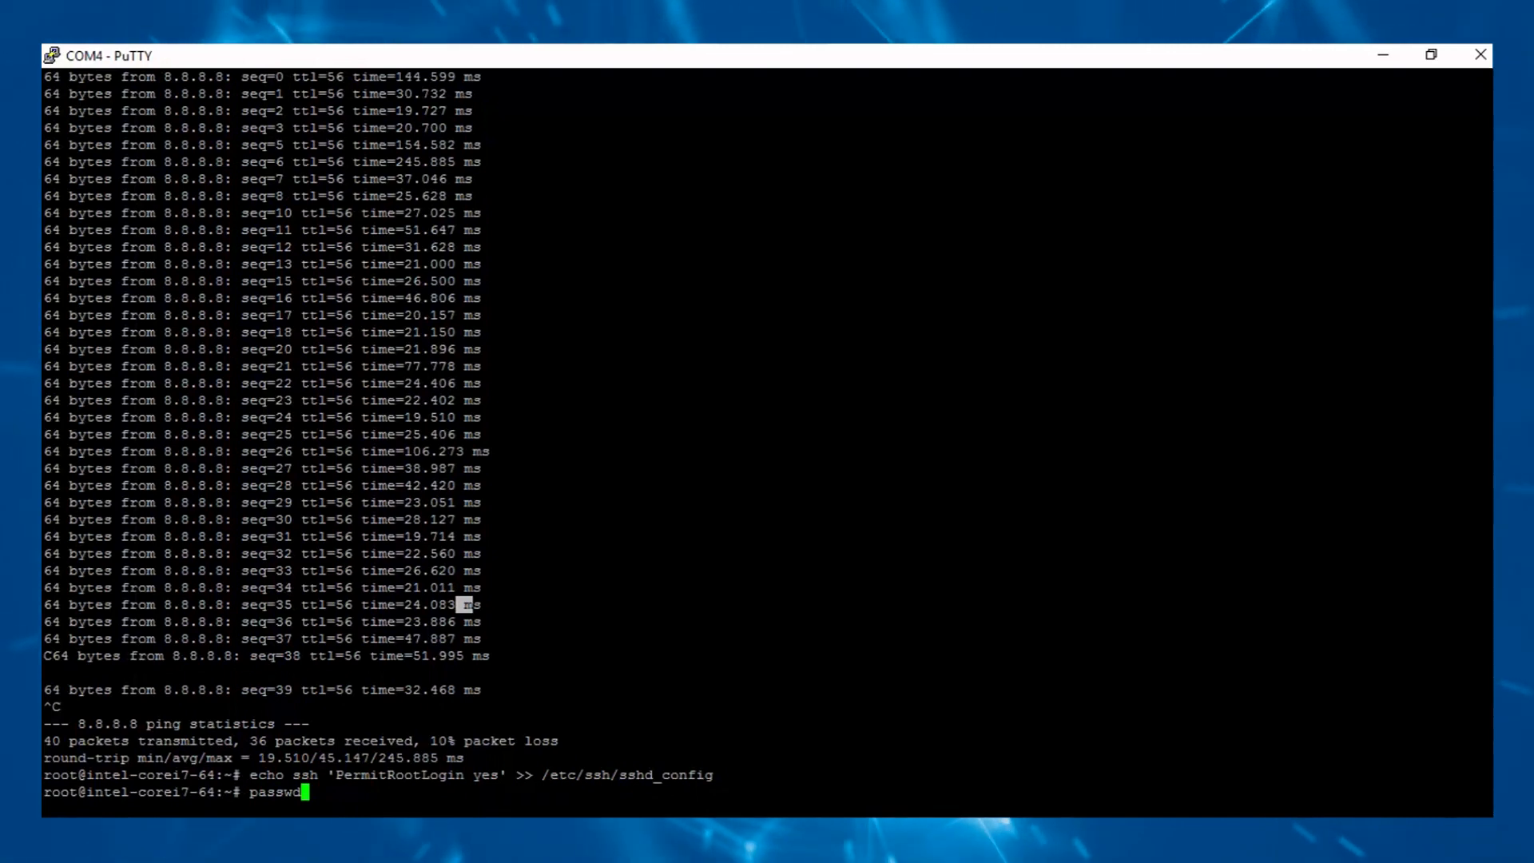
key(Return)
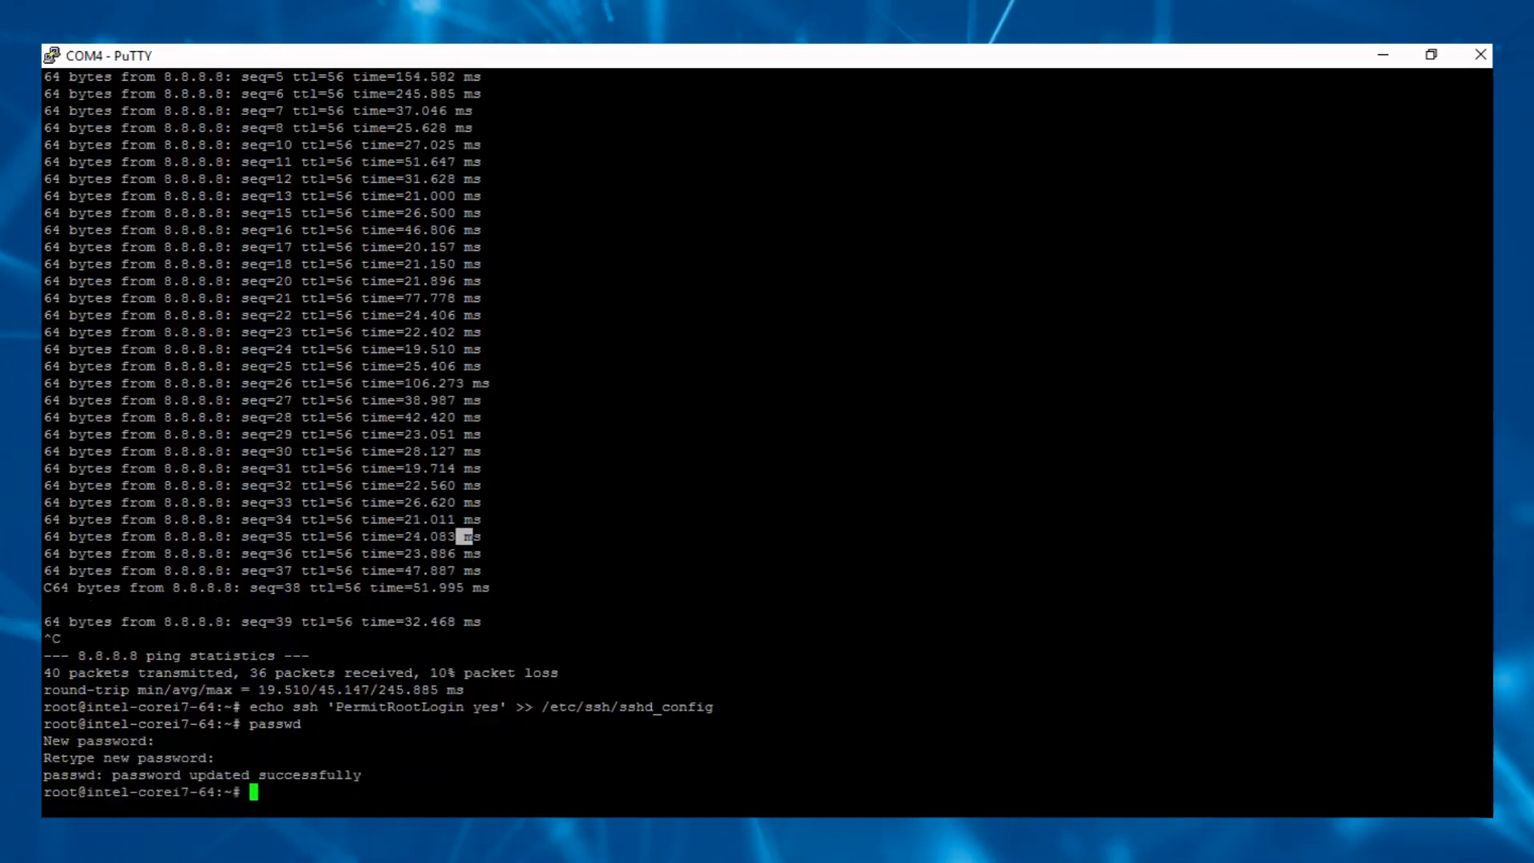
text(iptables)
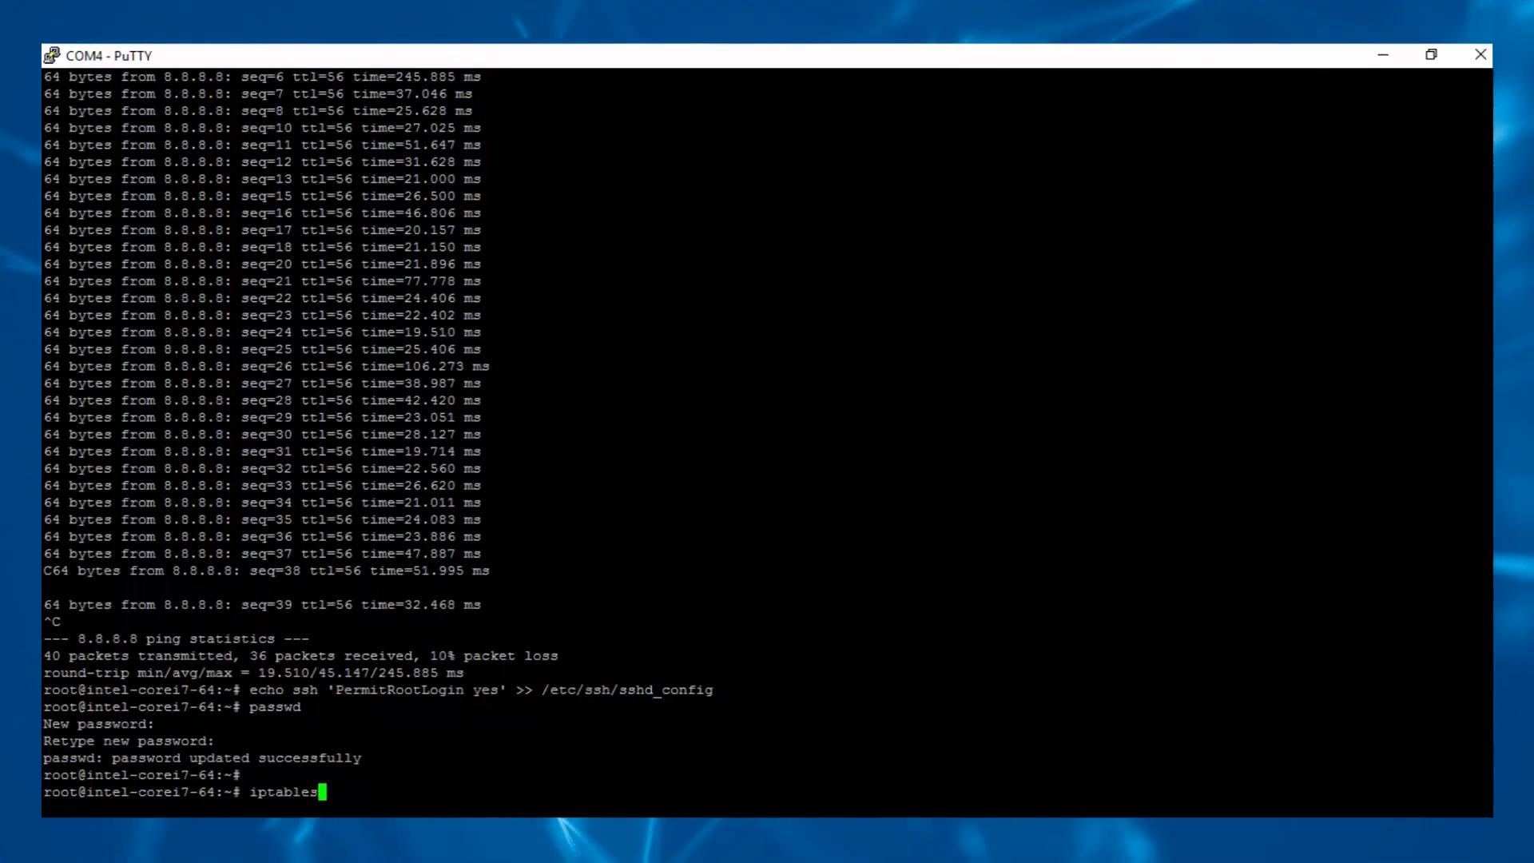
Flush iptables, set INPUT, FORWARD and OUTPUT to ACCEPT, and list the rules with iptables -S
text(iptables -F)
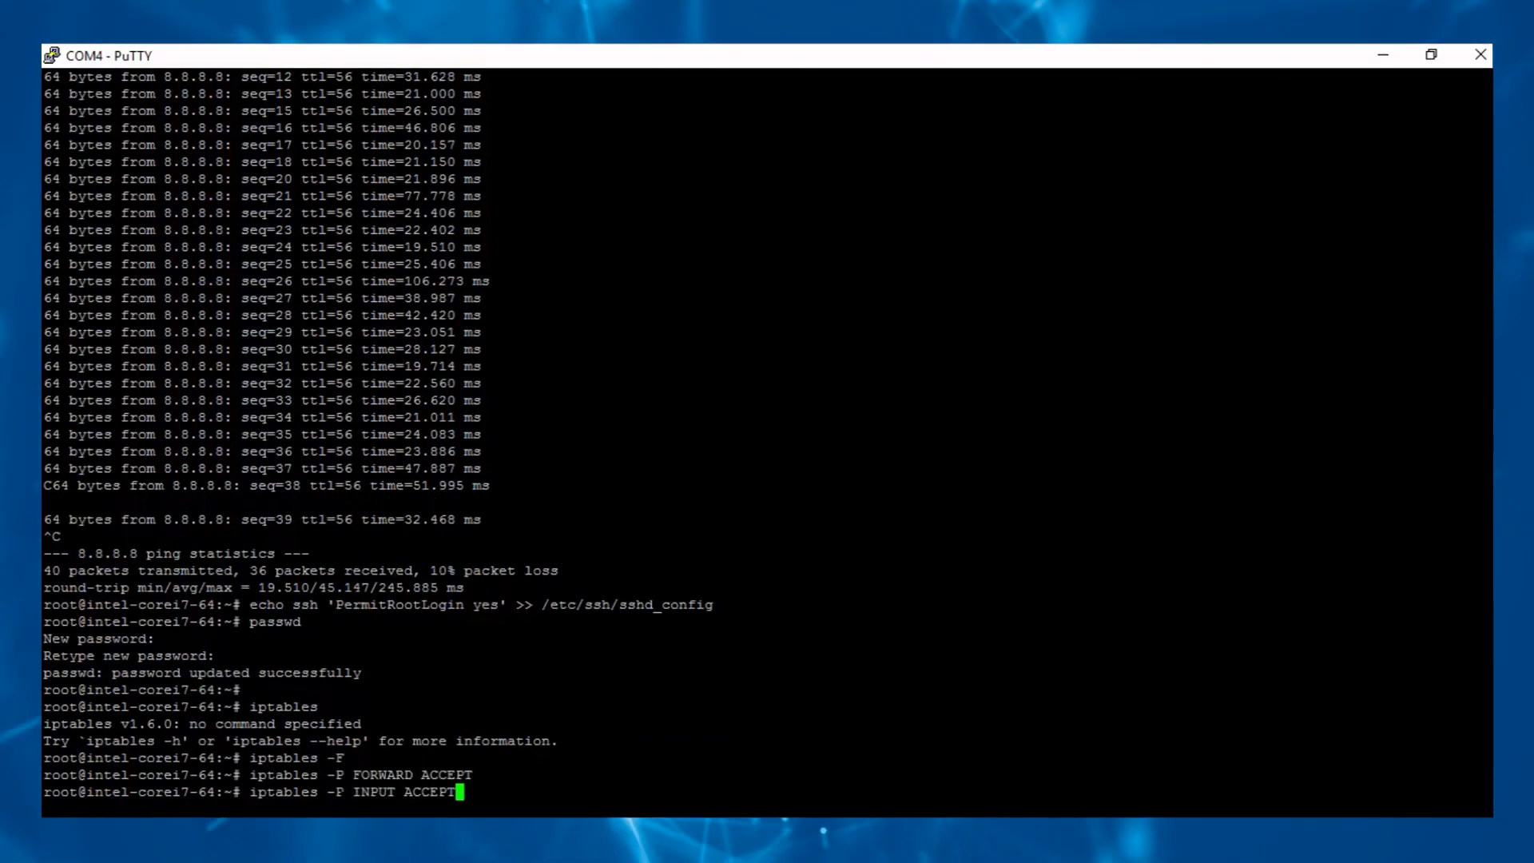
key(Return)
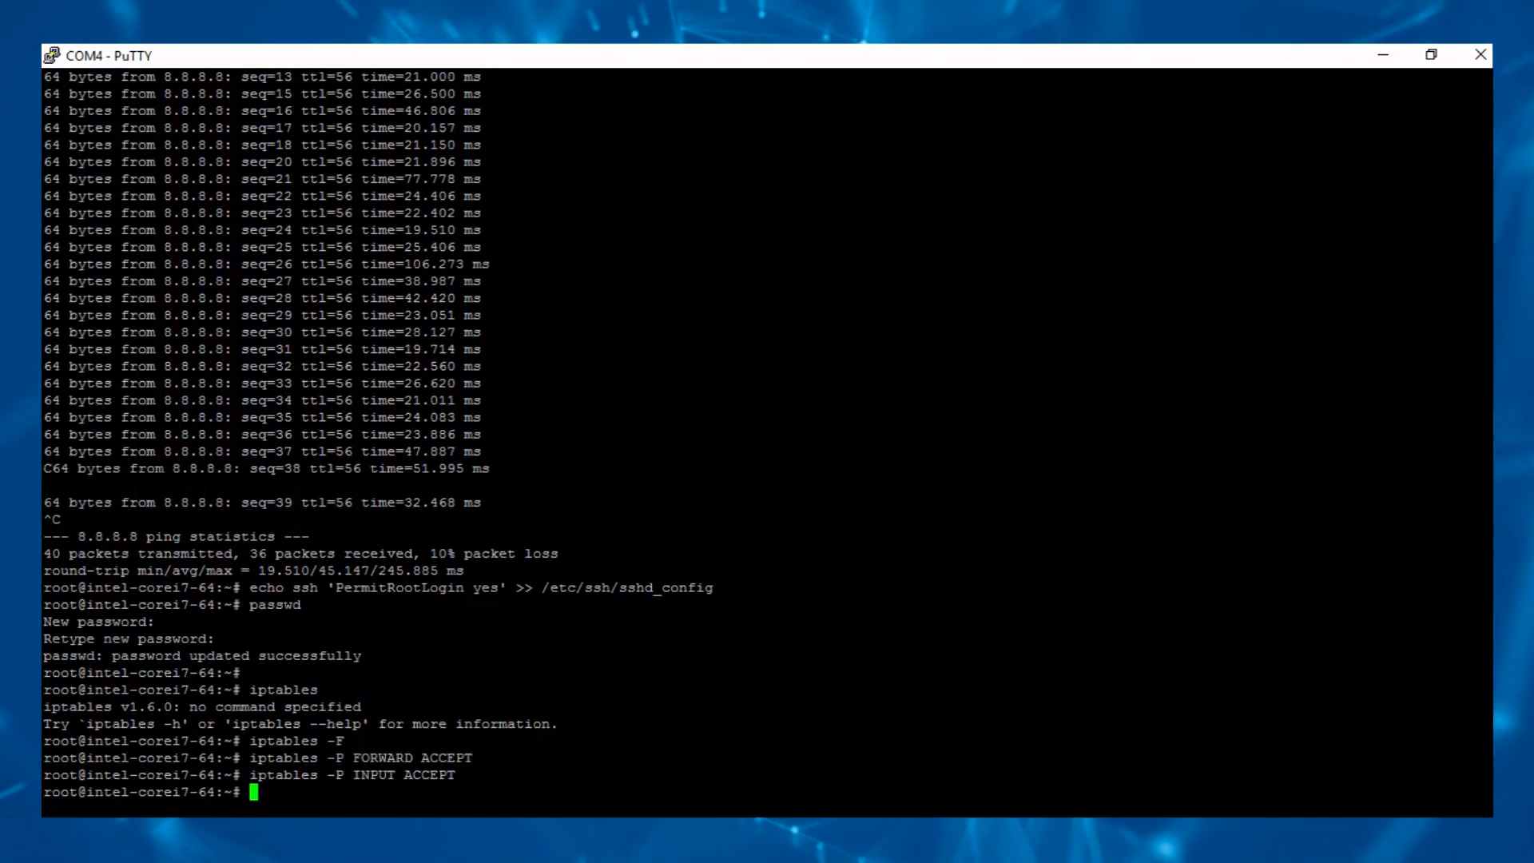
key(Return)
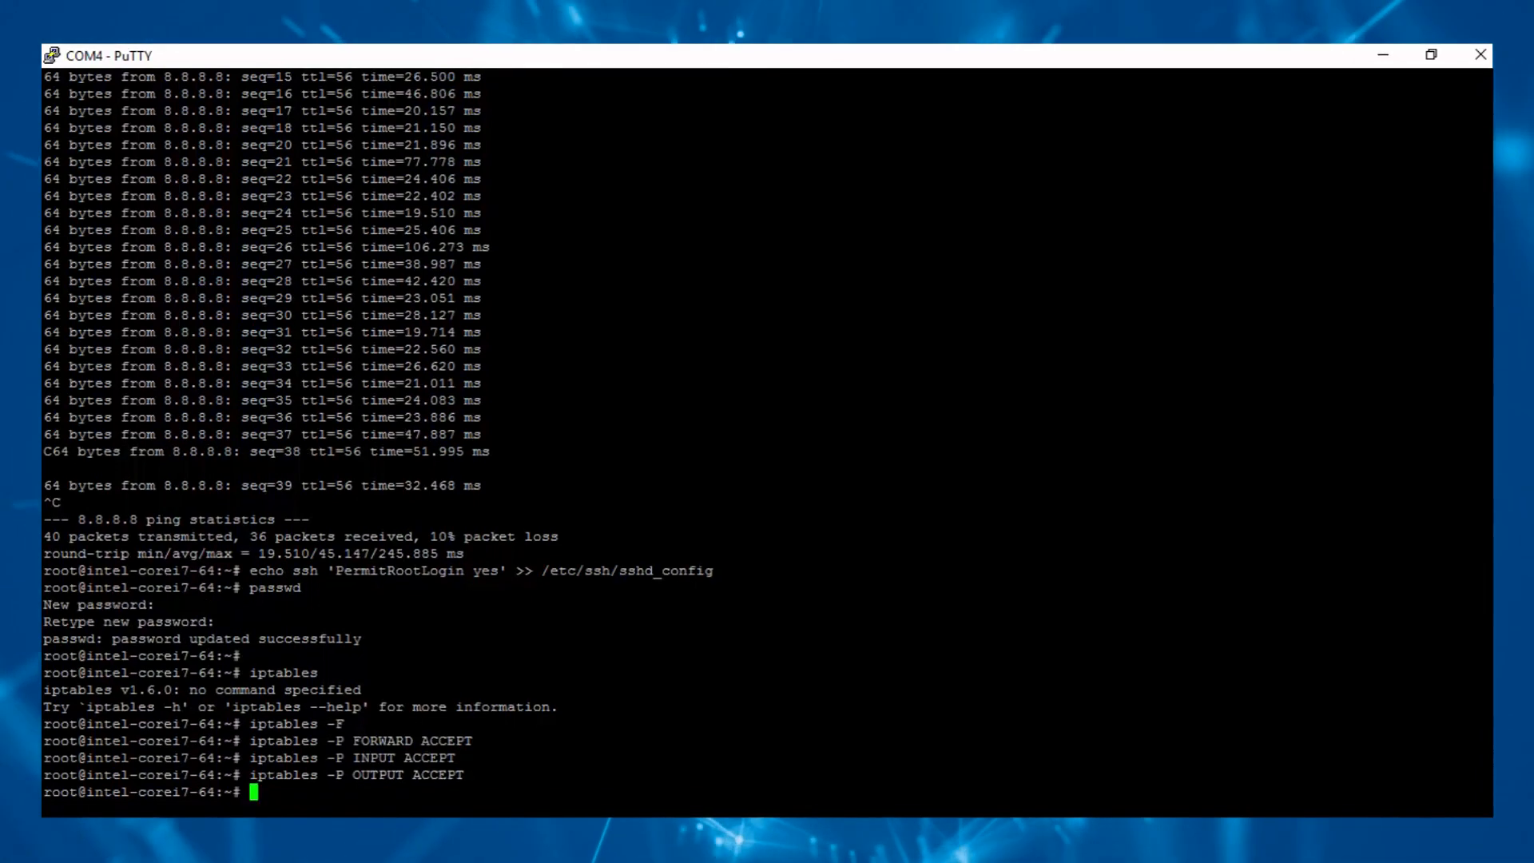
text(iptables -S)
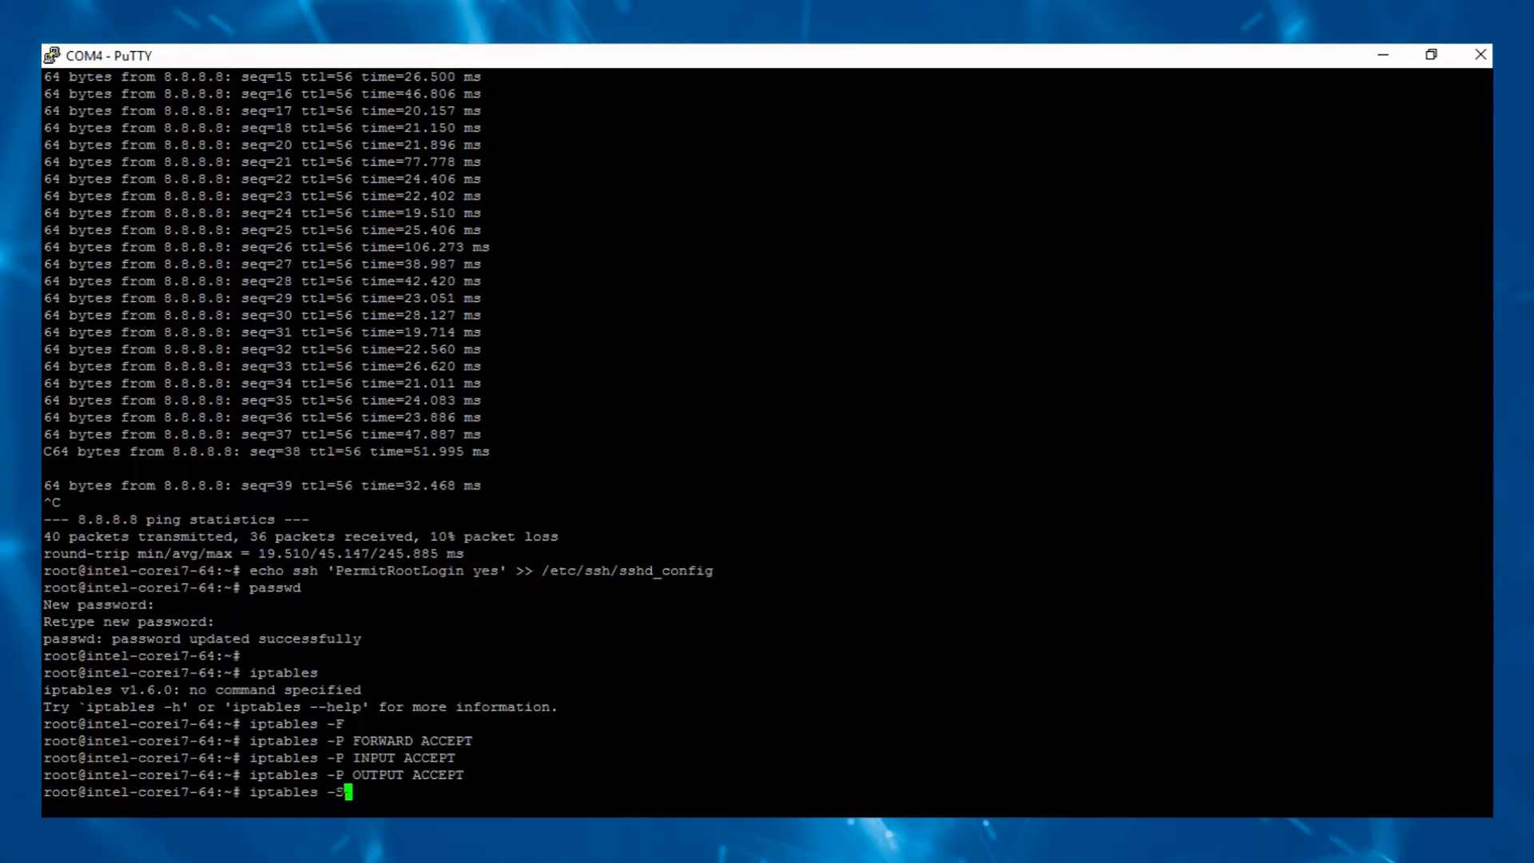
key(Return)
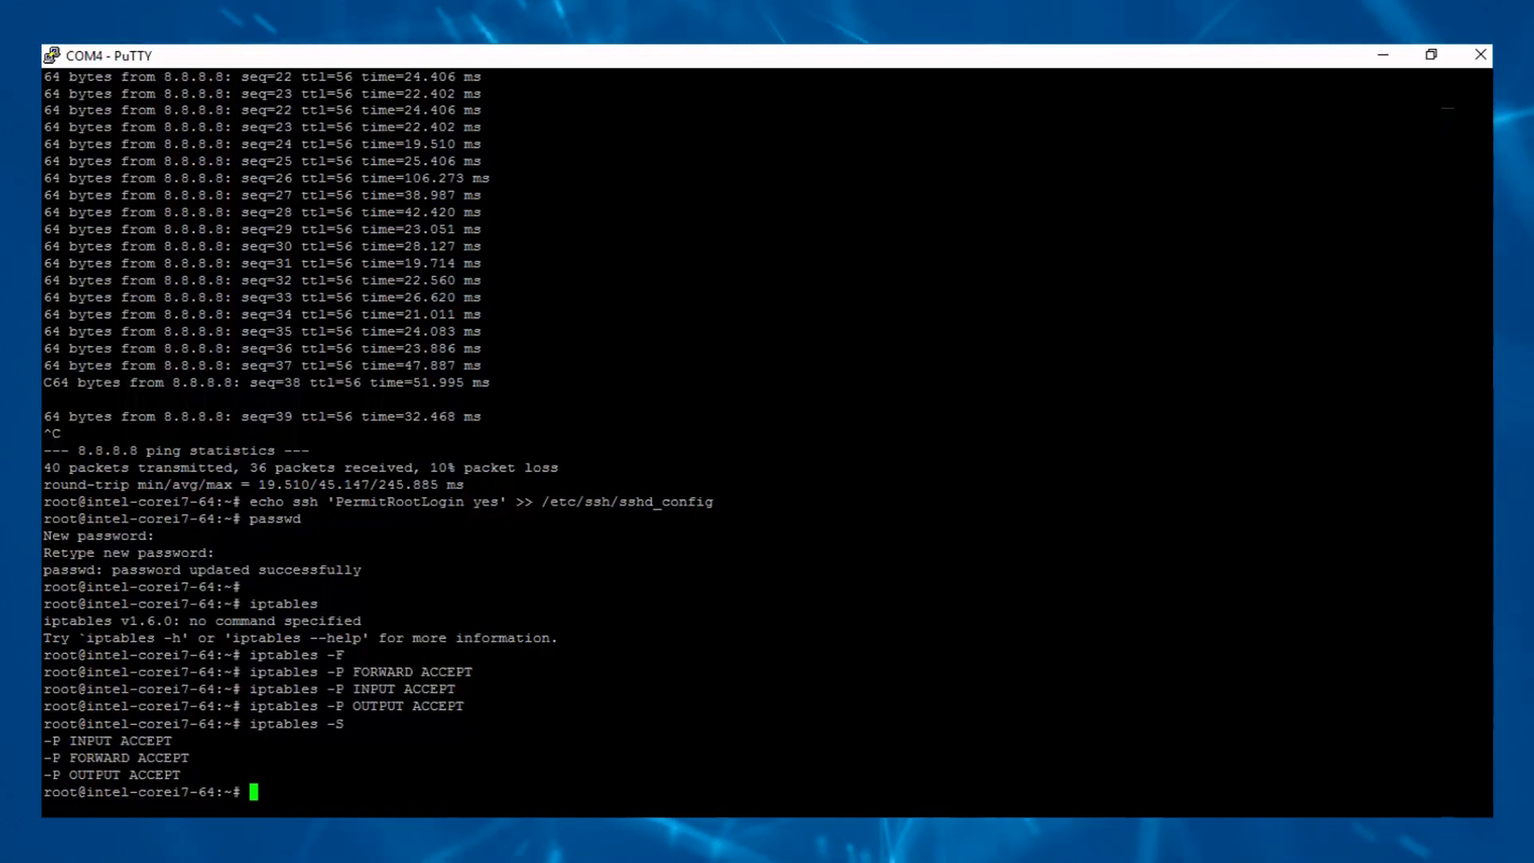
Fetch the joule-code-samples script from raw.githubusercontent.com with curl
text(curl https://raw.githubusercontent.com/intel-iot-devkit/joule-code-samples/master/mraa-install.sh | sh)
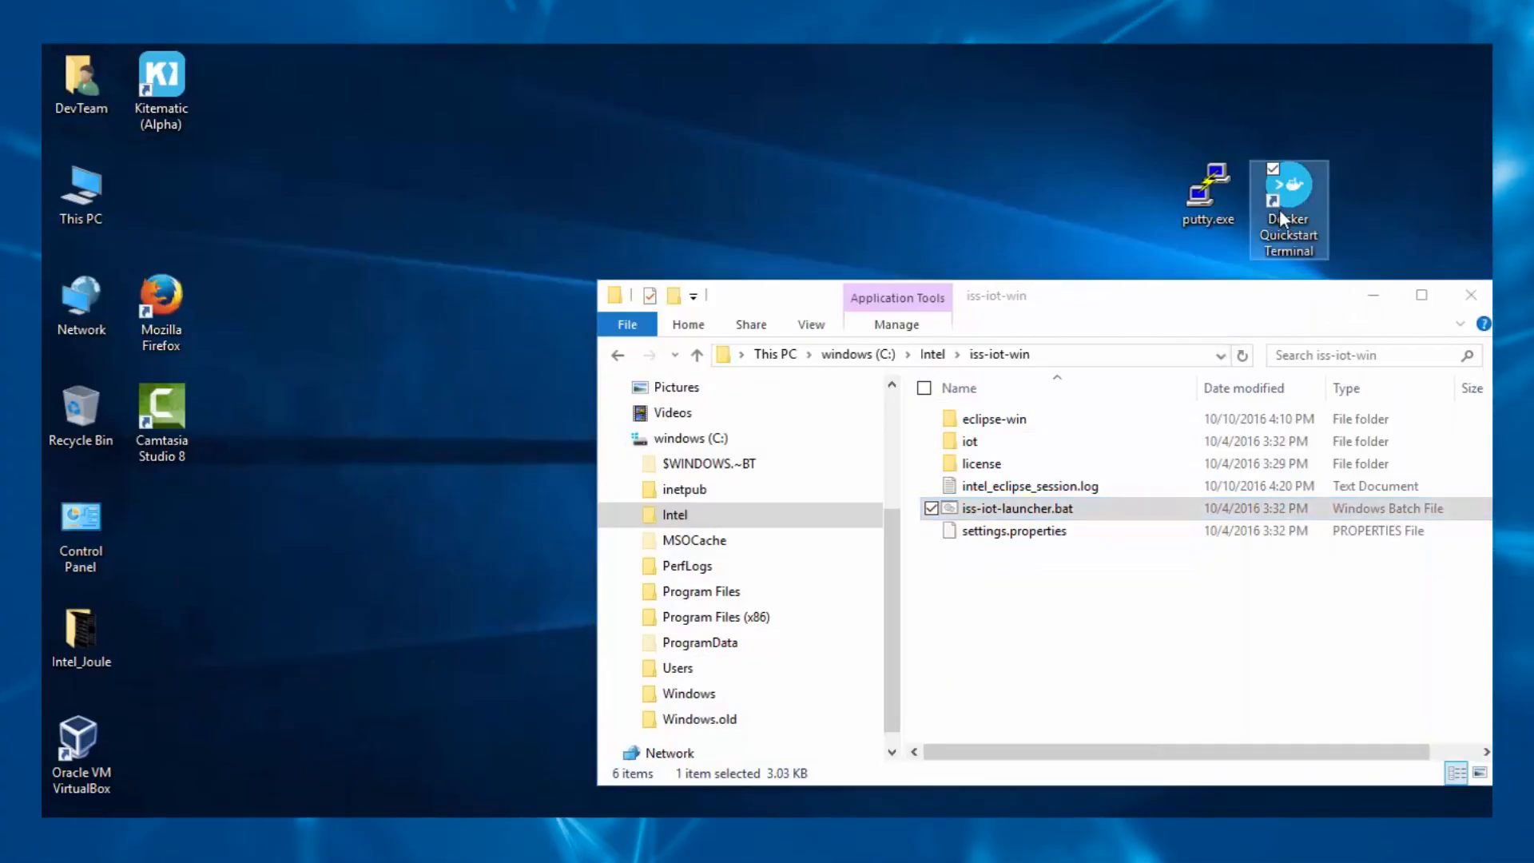
double_click(1288, 195)
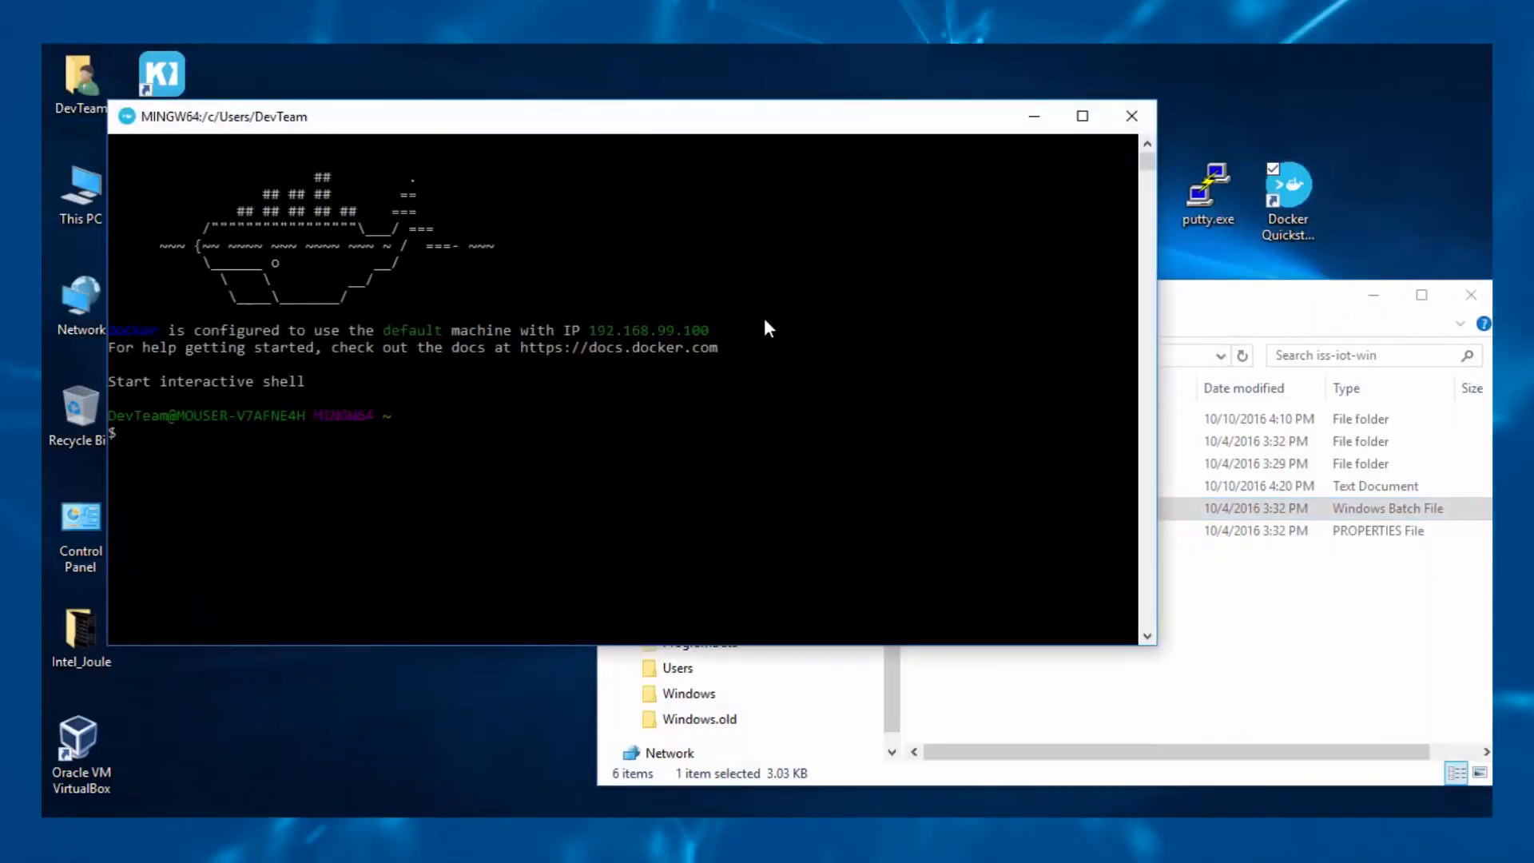
key(Return)
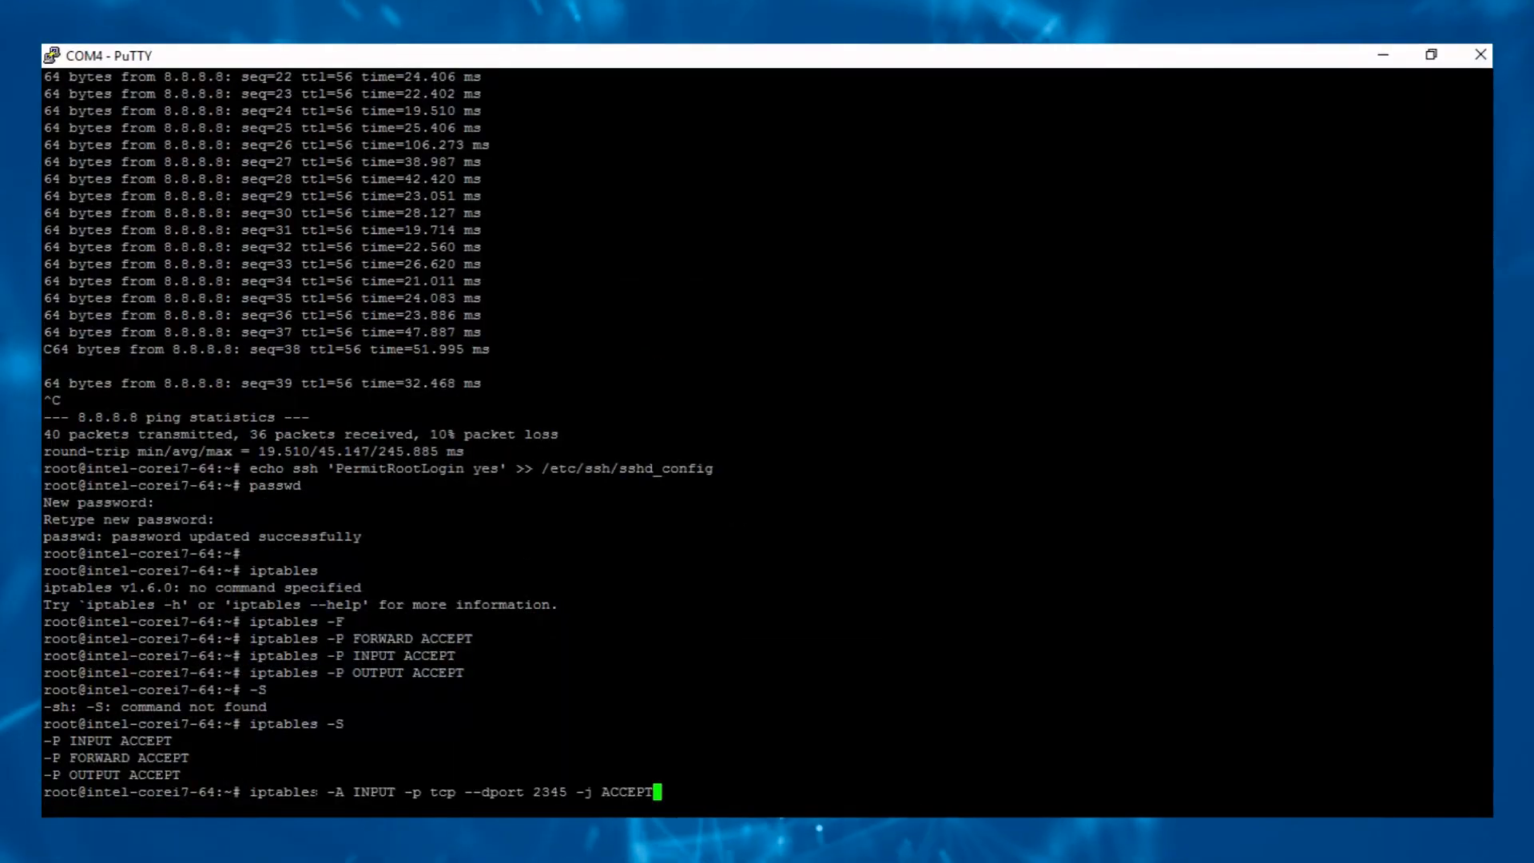
Add an iptables INPUT rule accepting TCP on port 2345, then clear the terminal
key(Return)
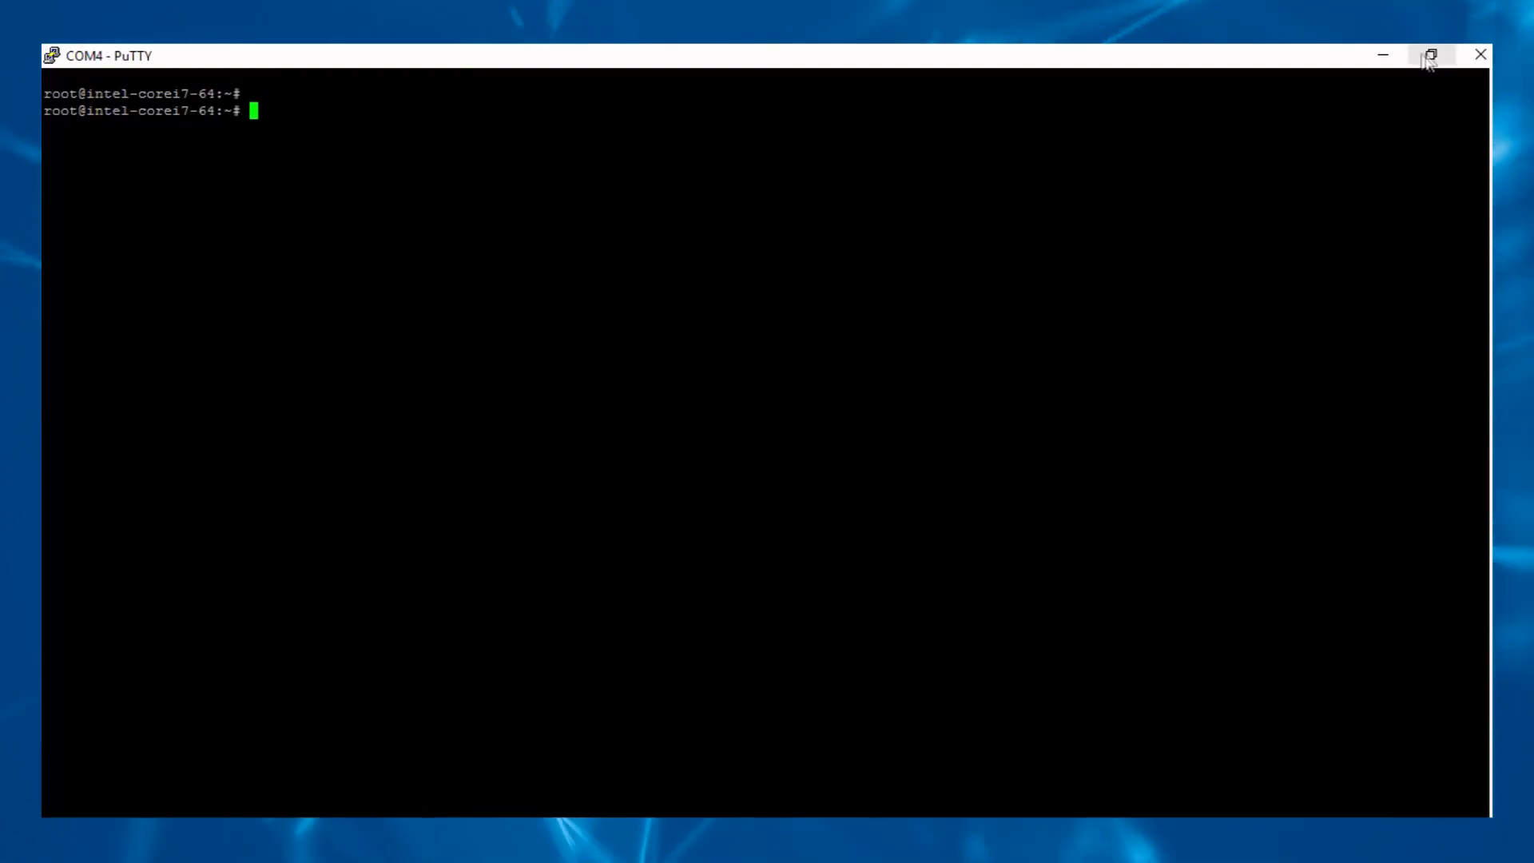
Open the iss-iot-win folder from its shortcut and run iss-iot-launcher.bat
click(1424, 54)
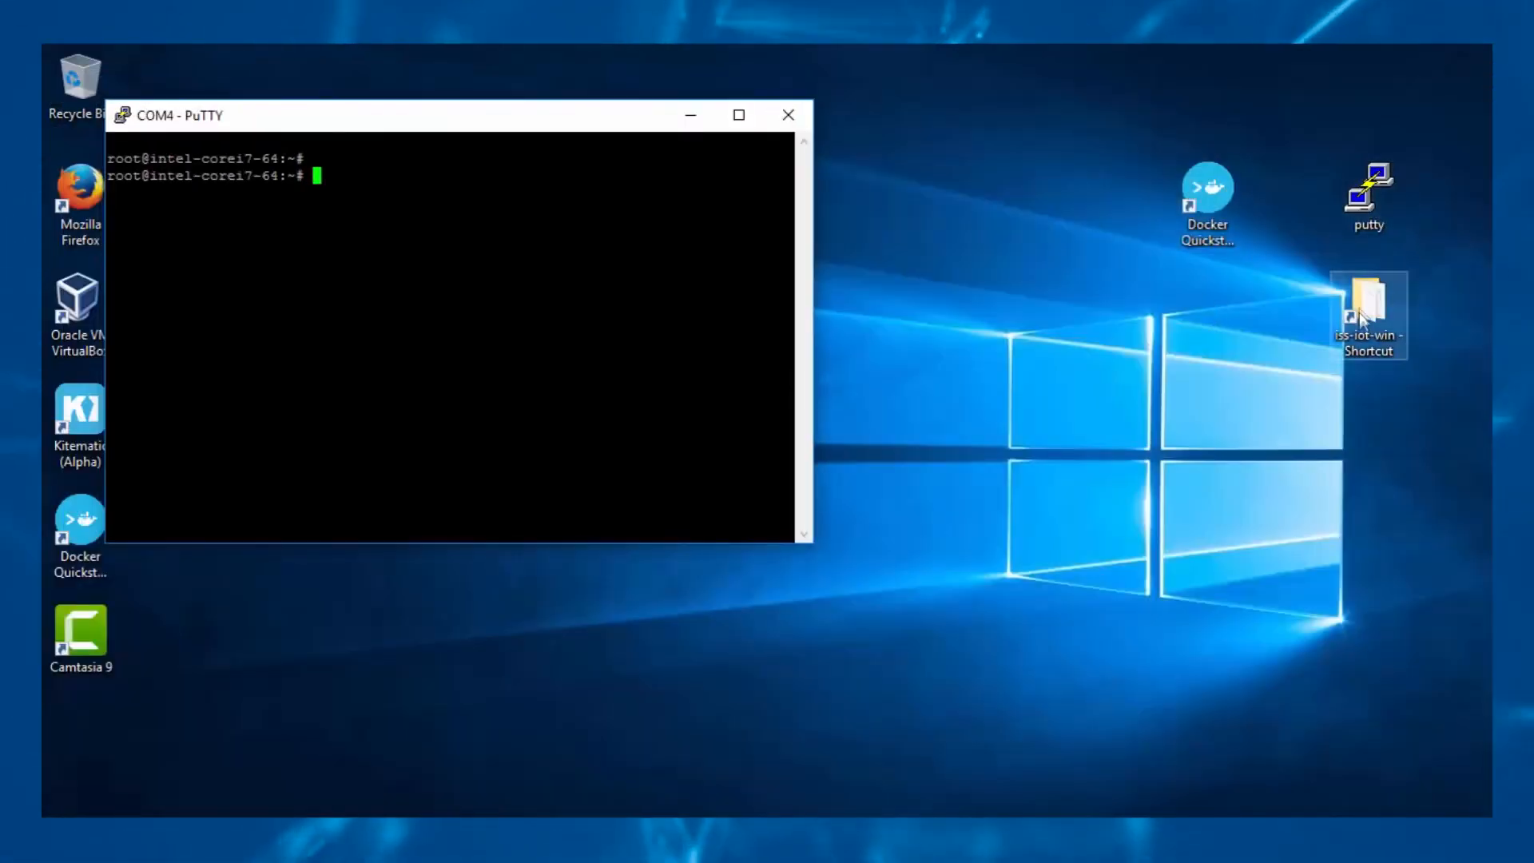
double_click(1368, 312)
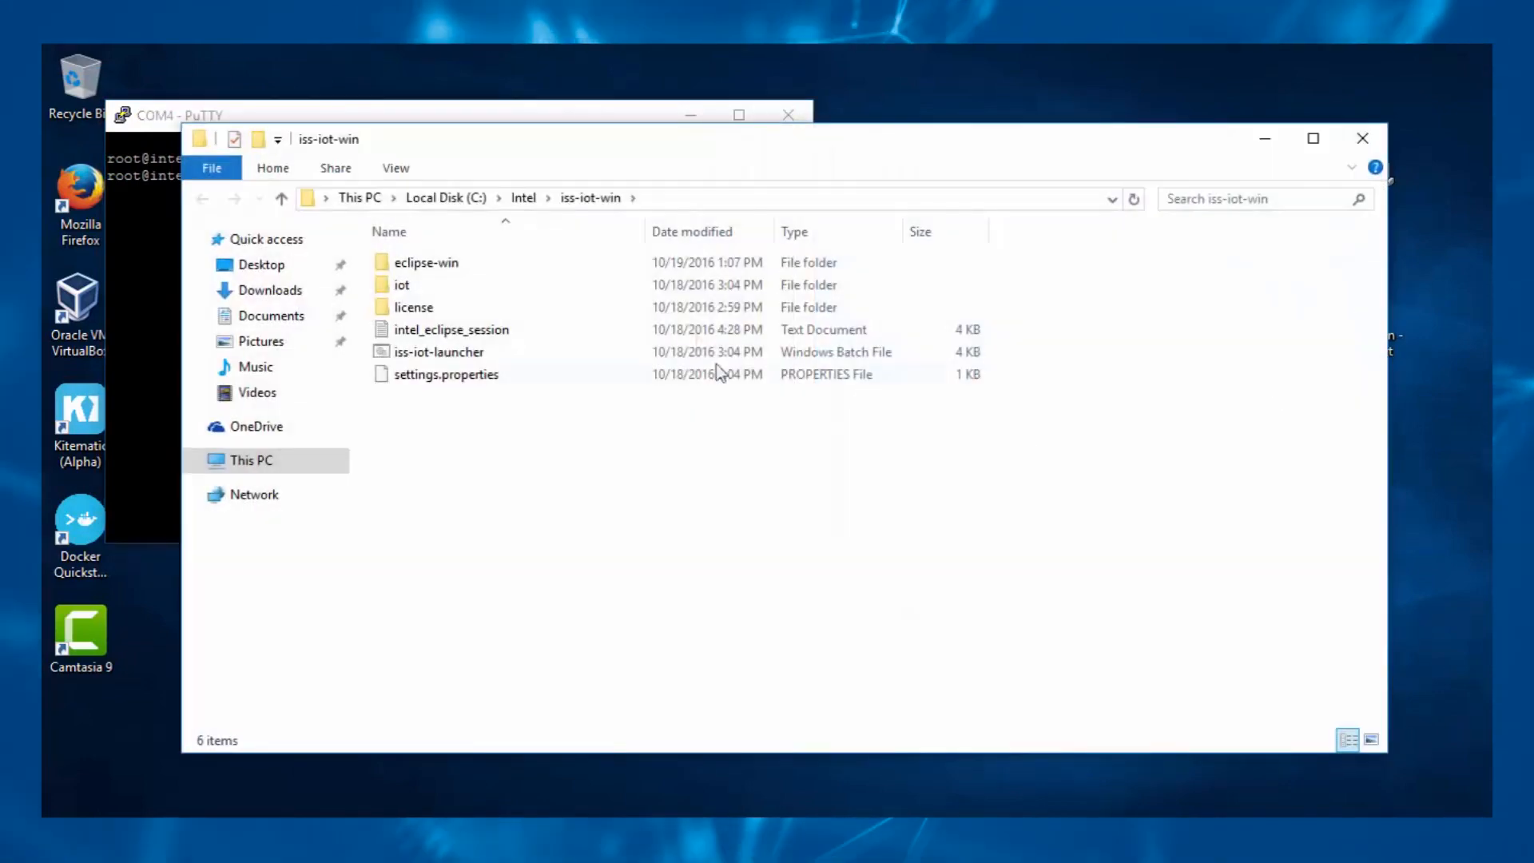
mouse_move(438, 351)
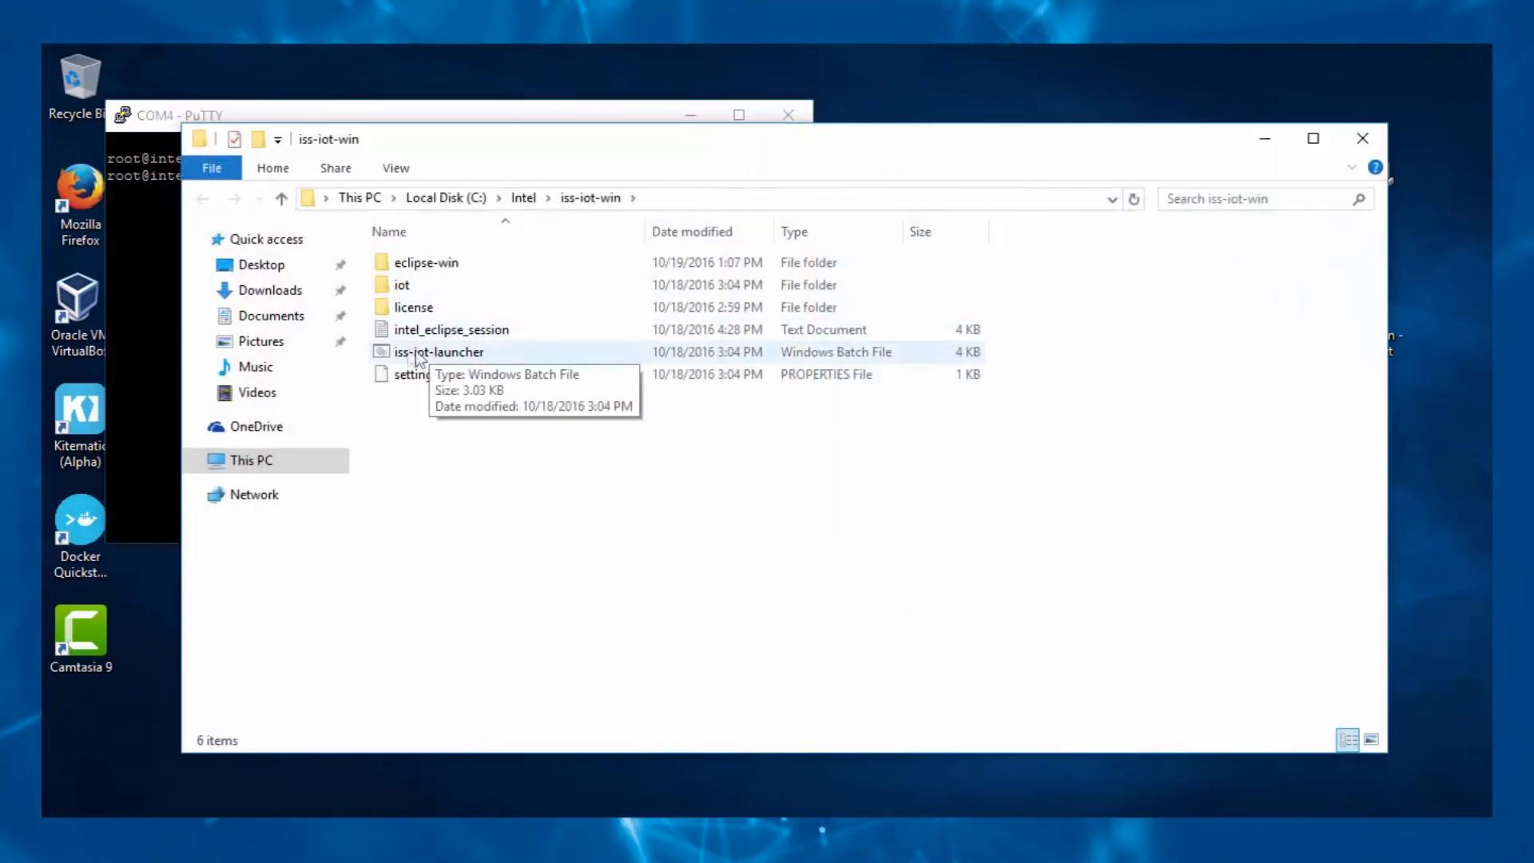
double_click(440, 352)
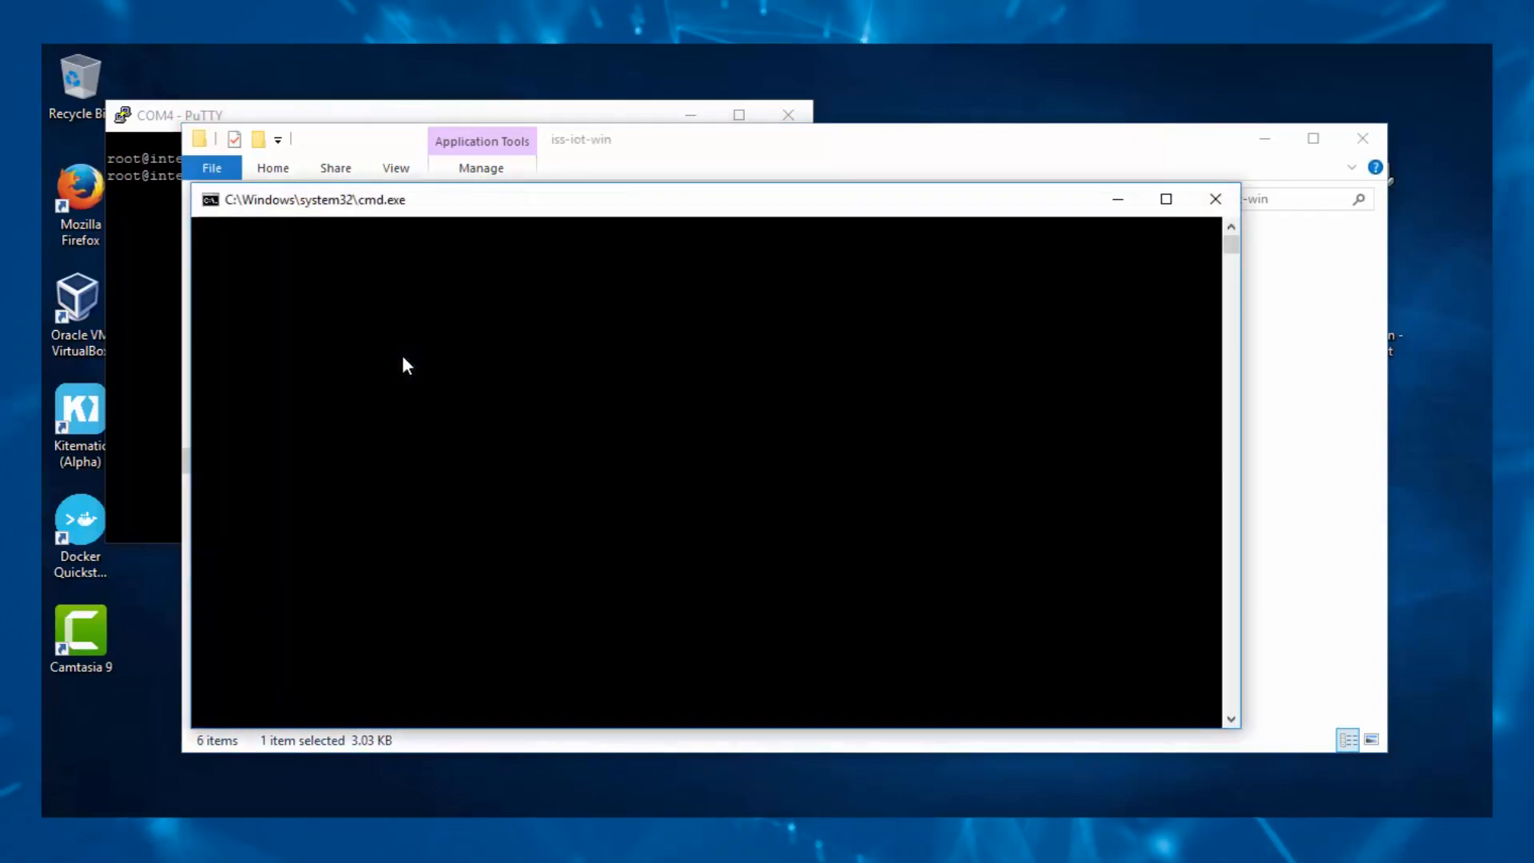
click(1214, 198)
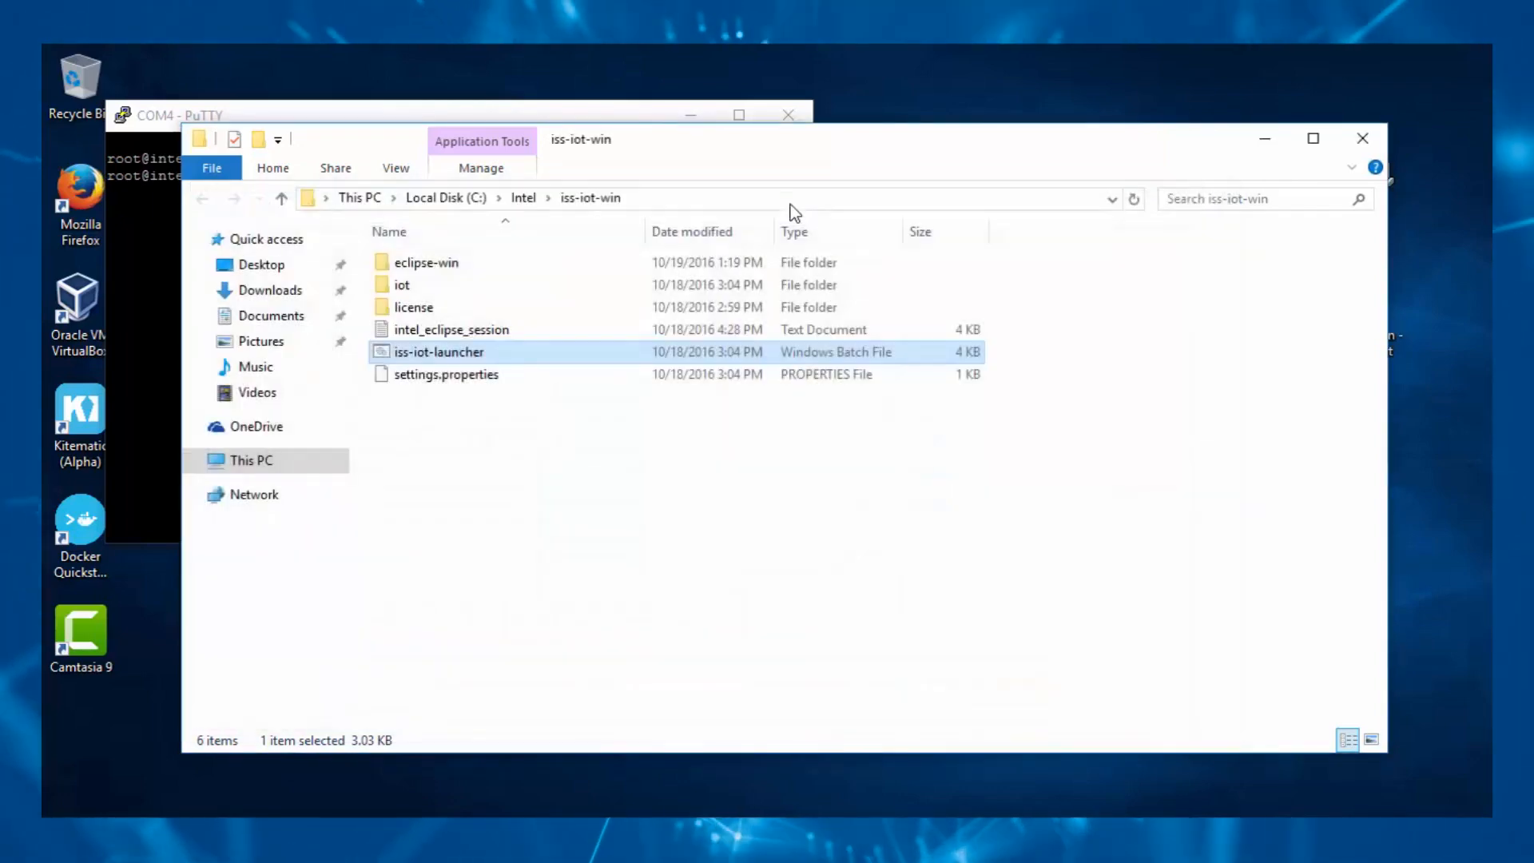